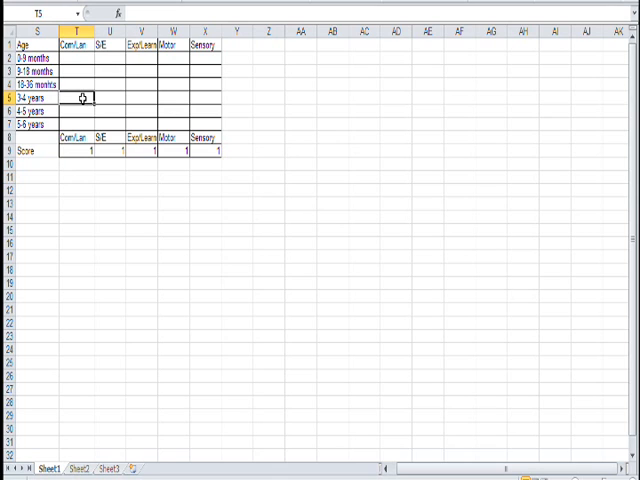
- Enter the score 3 in the first domain column's age-band cell
{"action": "type", "text": "3"}
{"action": "left_click", "coordinate": [110, 98]}
{"action": "type", "text": "6"}
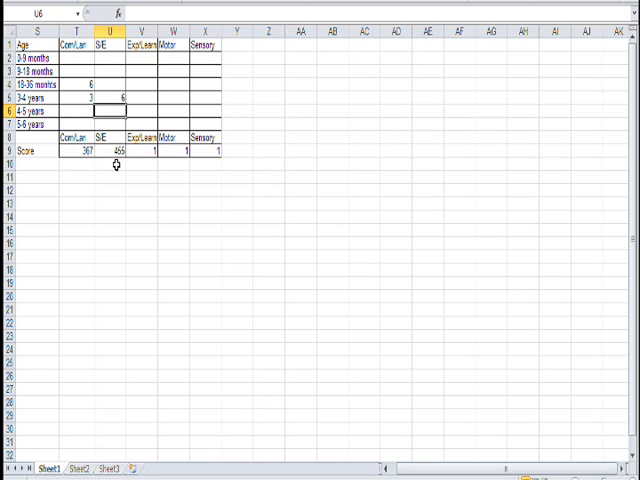
{"action": "mouse_move", "coordinate": [150, 82]}
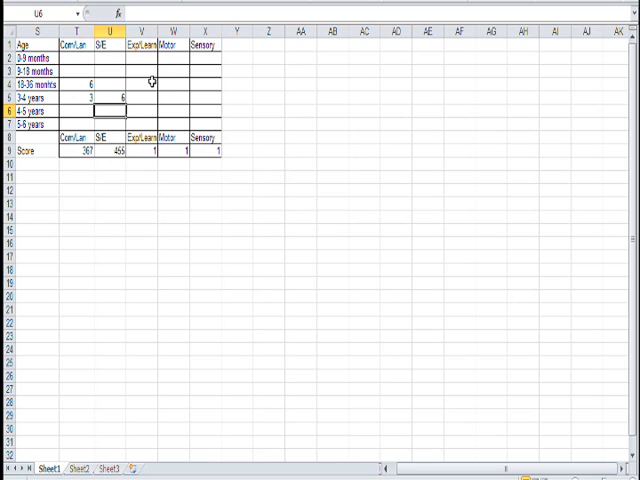
- Enter 7 for an age band in the third domain column
{"action": "left_click", "coordinate": [148, 96]}
{"action": "type", "text": "4"}
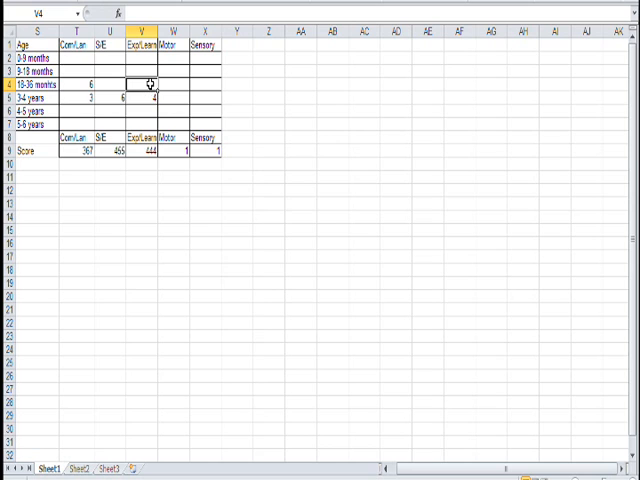
{"action": "left_click", "coordinate": [148, 72]}
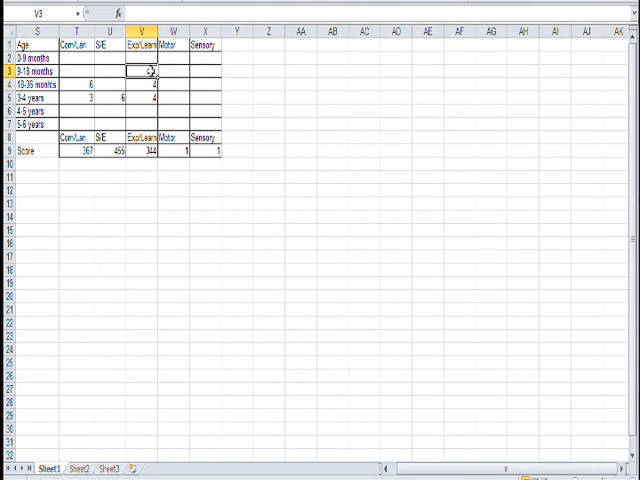
{"action": "type", "text": "7"}
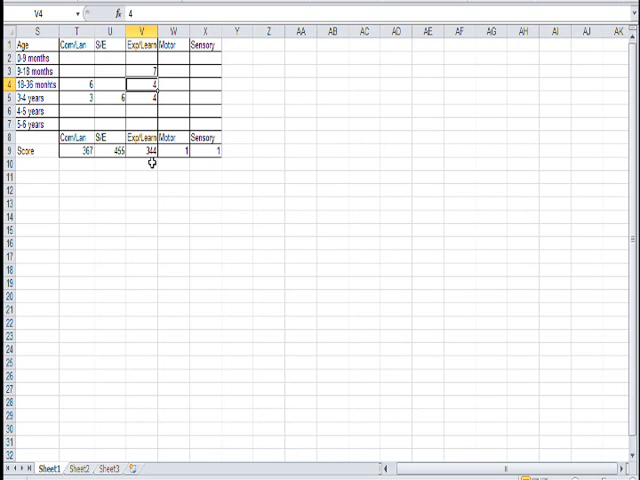
- Enter 3 for an age band in the fourth domain column
{"action": "left_click", "coordinate": [180, 98]}
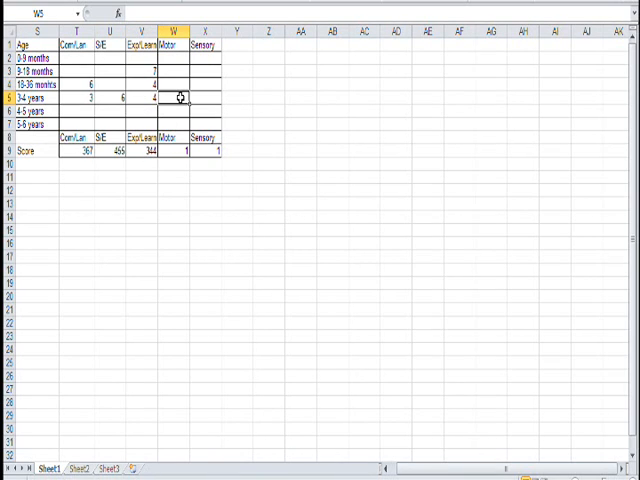
{"action": "left_click", "coordinate": [176, 106]}
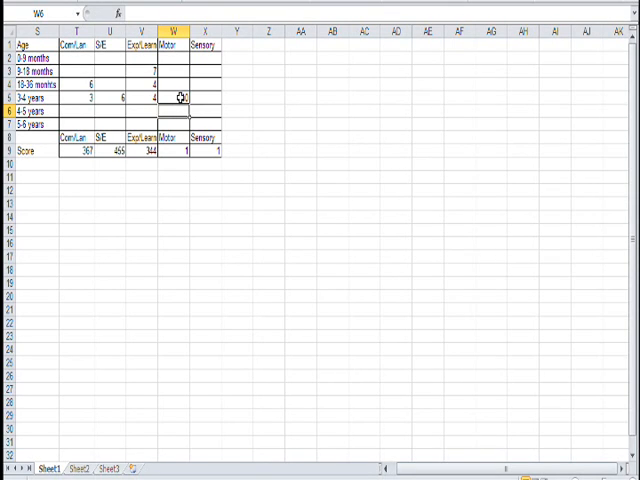
{"action": "type", "text": "3"}
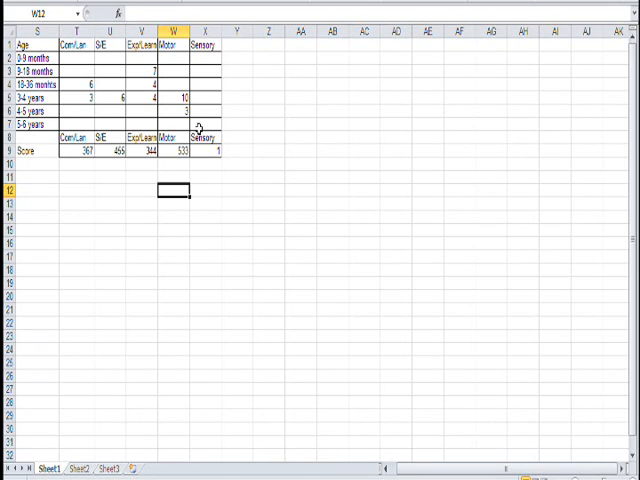
- Enter 4 and 2 down the Sensory column, then select the first two columns' scores
{"action": "left_click", "coordinate": [204, 108]}
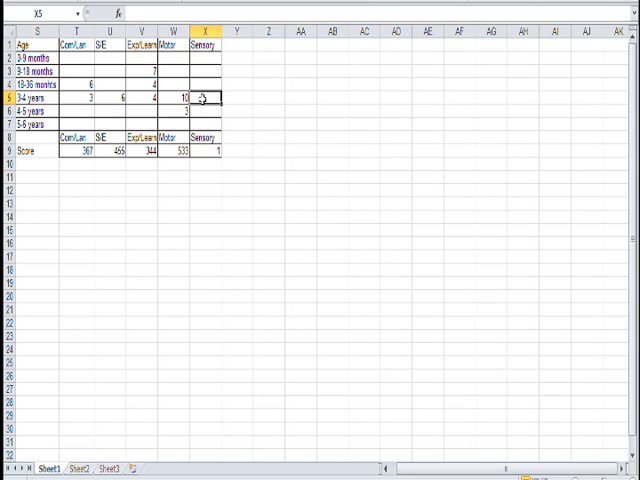
{"action": "type", "text": "4"}
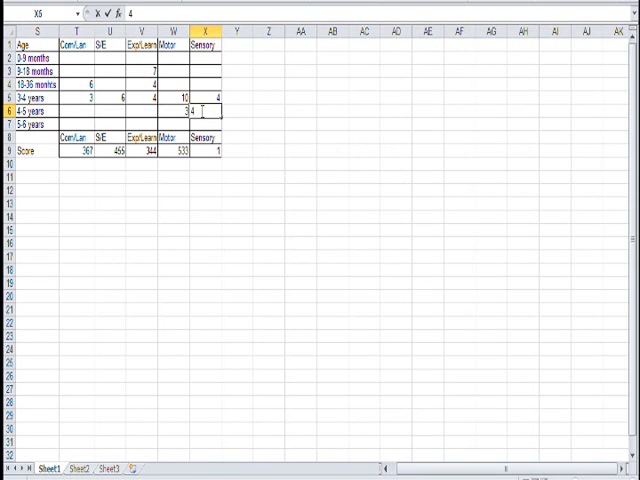
{"action": "type", "text": "2"}
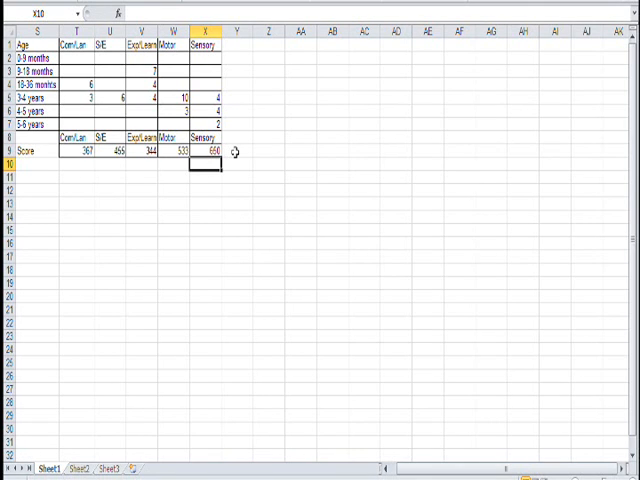
{"action": "left_click_drag", "start_coordinate": [72, 52], "coordinate": [100, 118]}
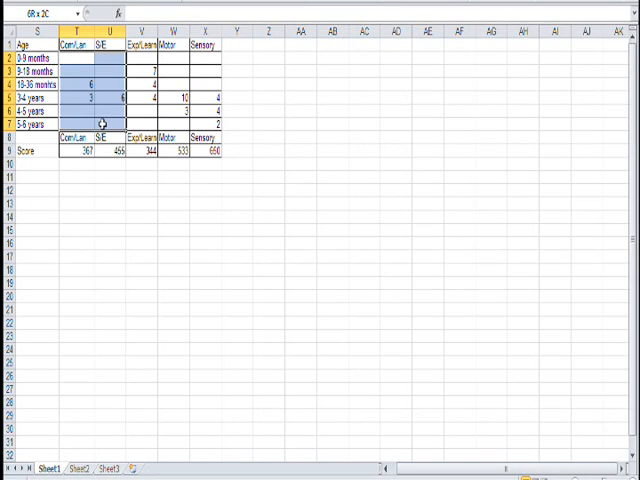